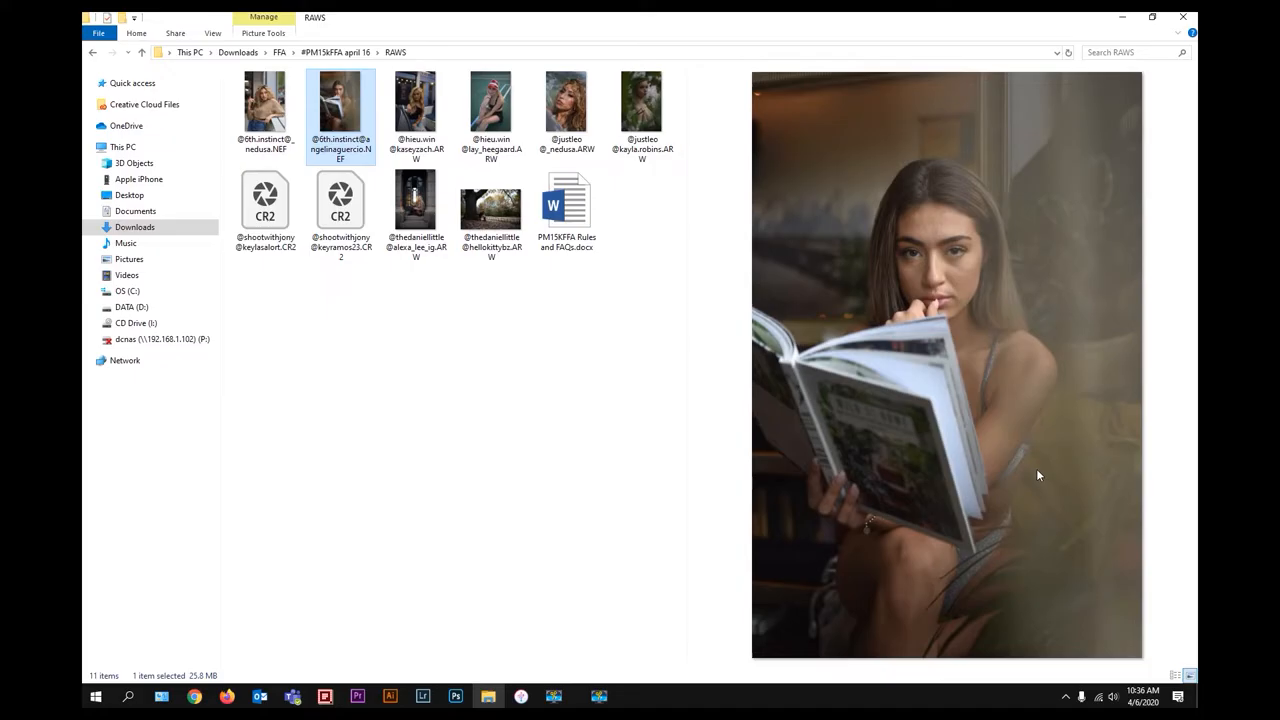
pyautogui.moveTo(565, 421)
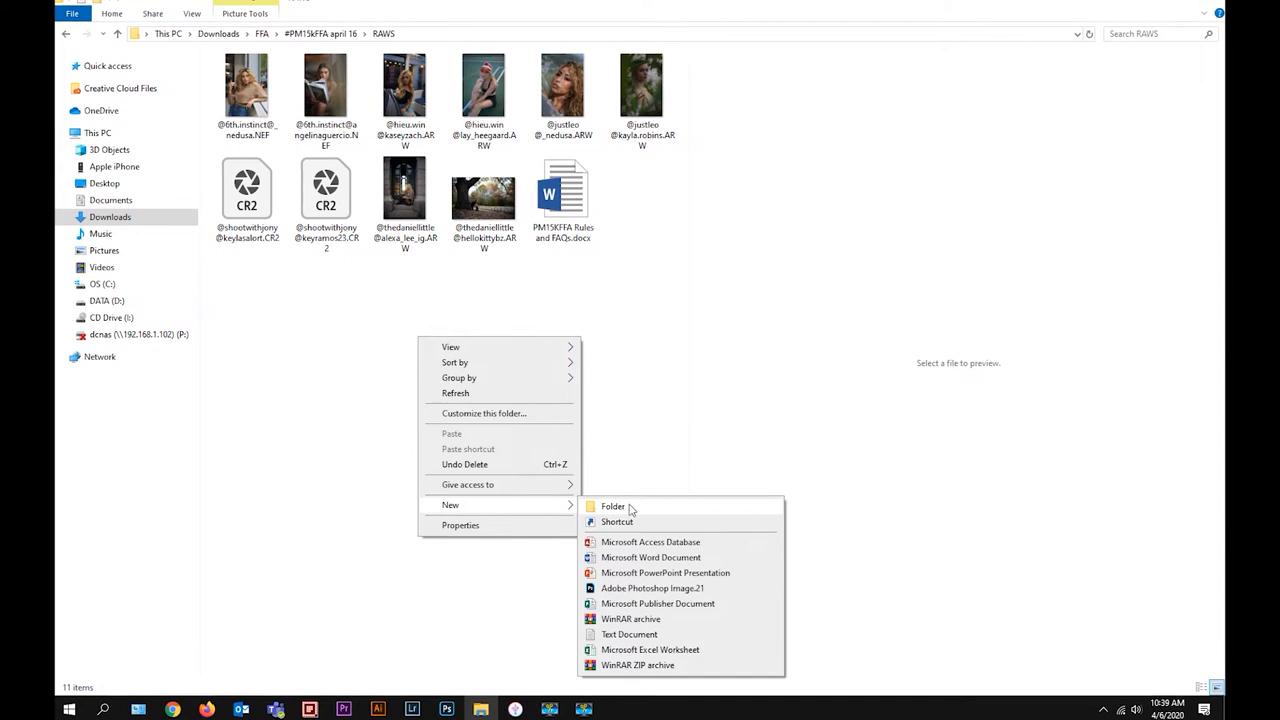
# - Create a new folder inside the RAWS folder of contest files
pyautogui.click(613, 506)
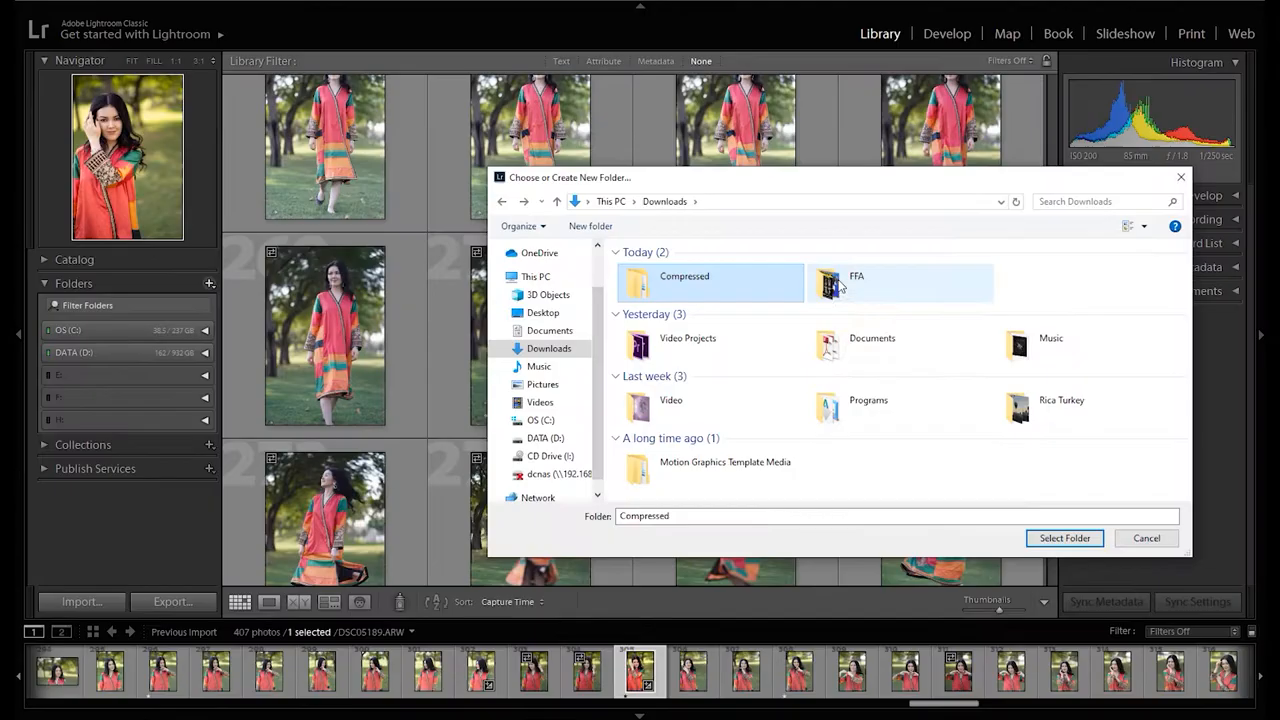
pyautogui.moveTo(857, 282)
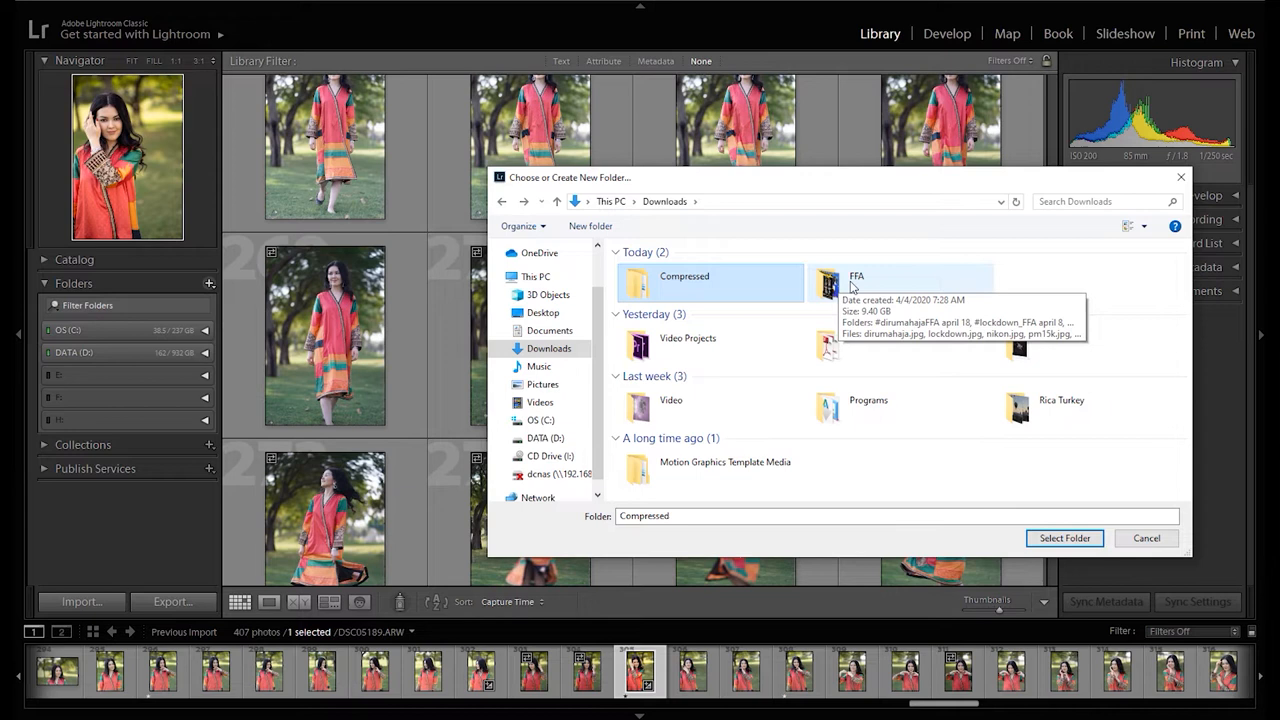
pyautogui.click(1064, 538)
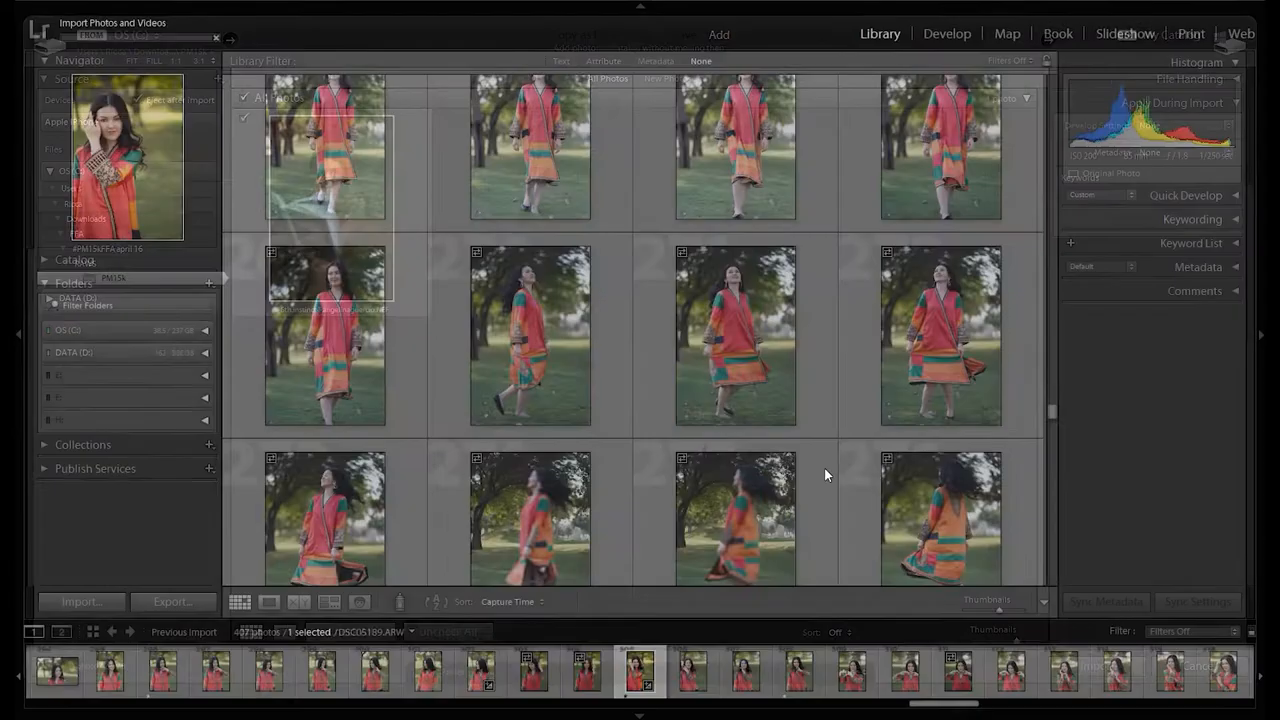
pyautogui.click(946, 33)
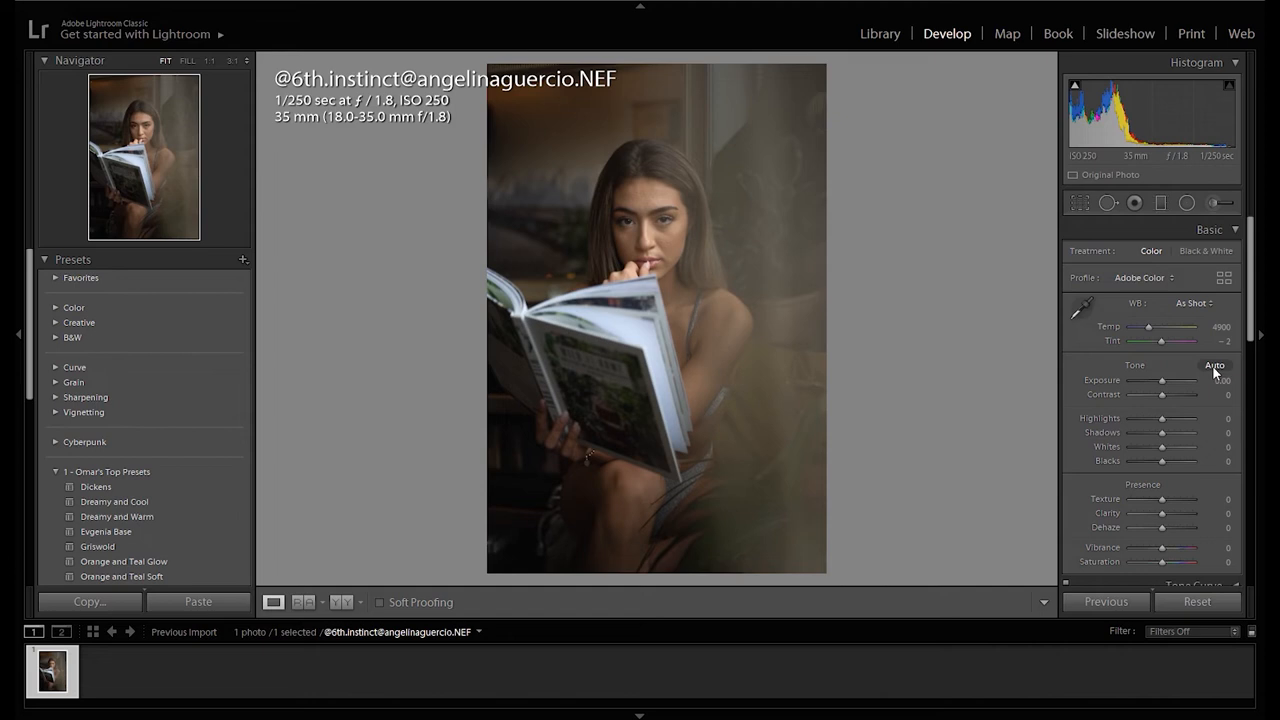
# - Apply Auto tone, try Auto white balance, then restore WB to As Shot
pyautogui.click(1215, 365)
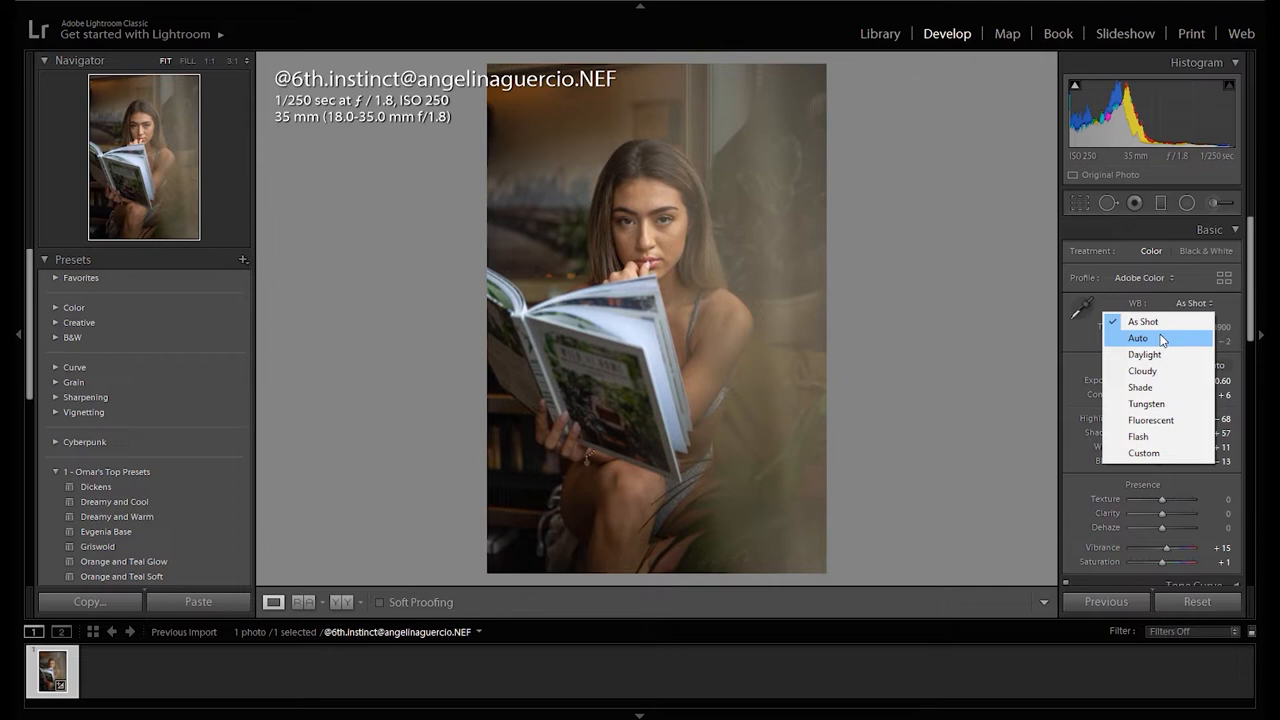
pyautogui.click(1137, 337)
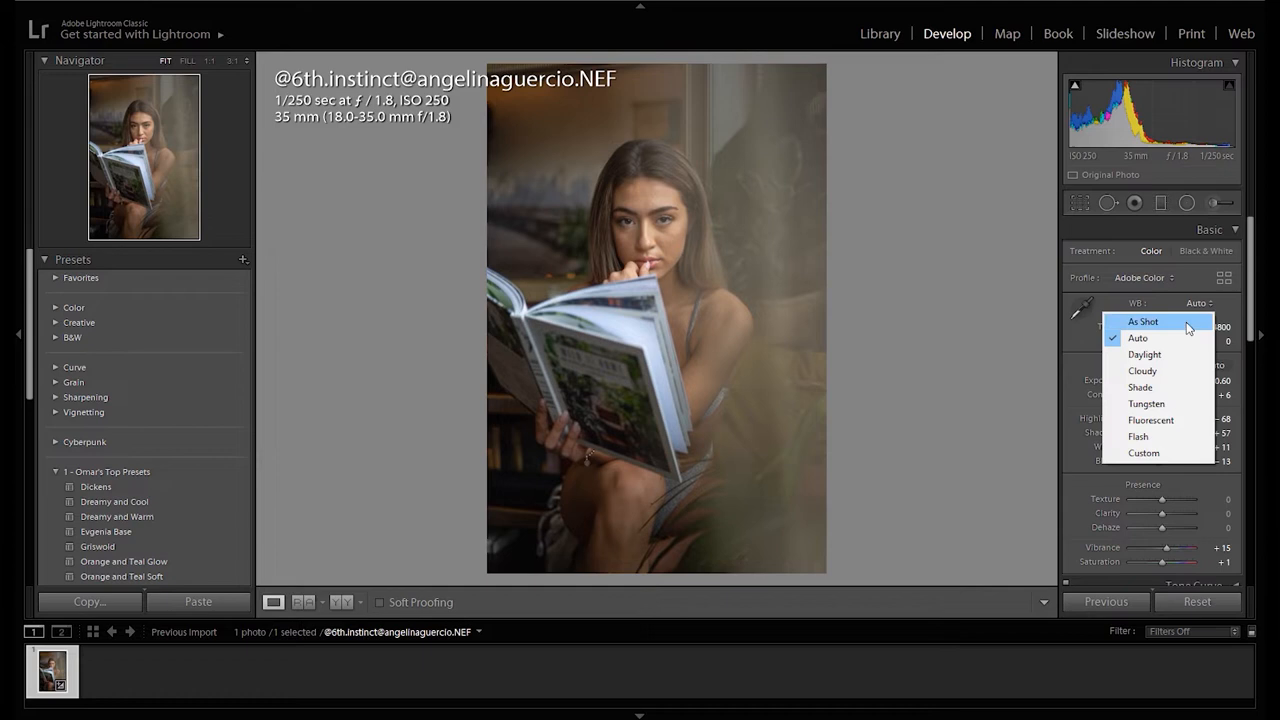
pyautogui.click(1143, 321)
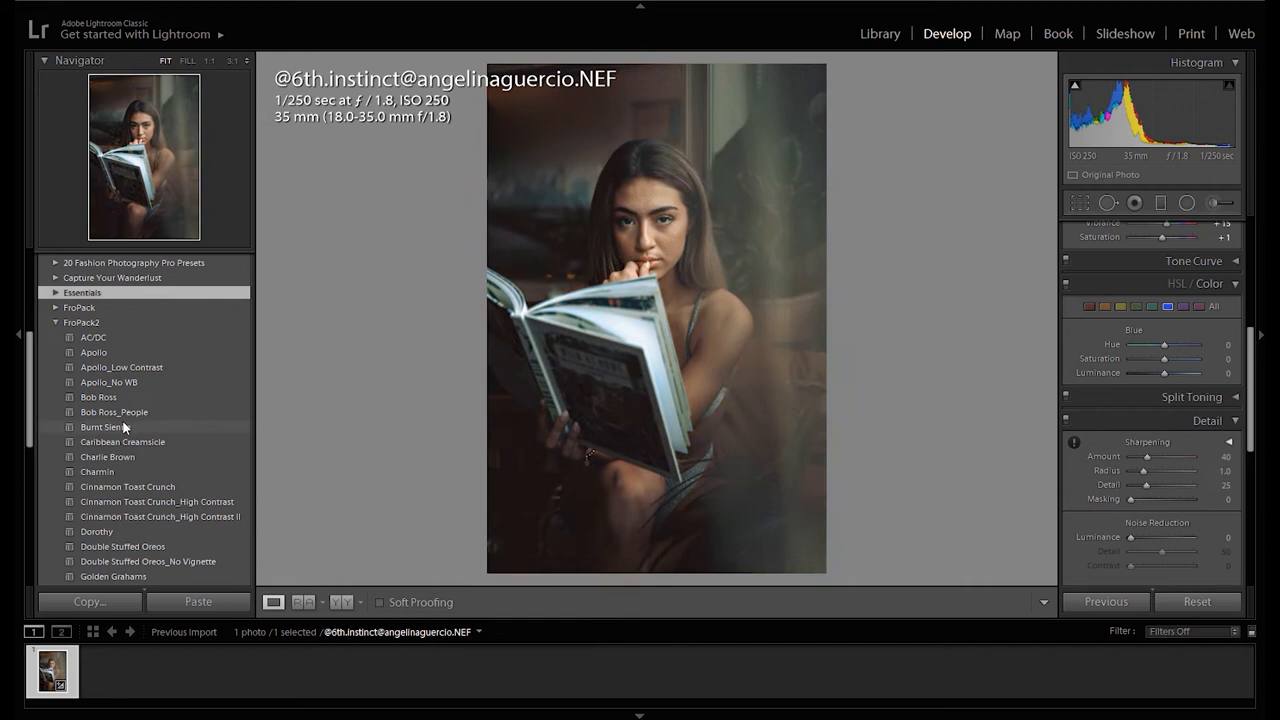
# - Apply a FroPack2 preset to color-grade the reading portrait
pyautogui.click(157, 428)
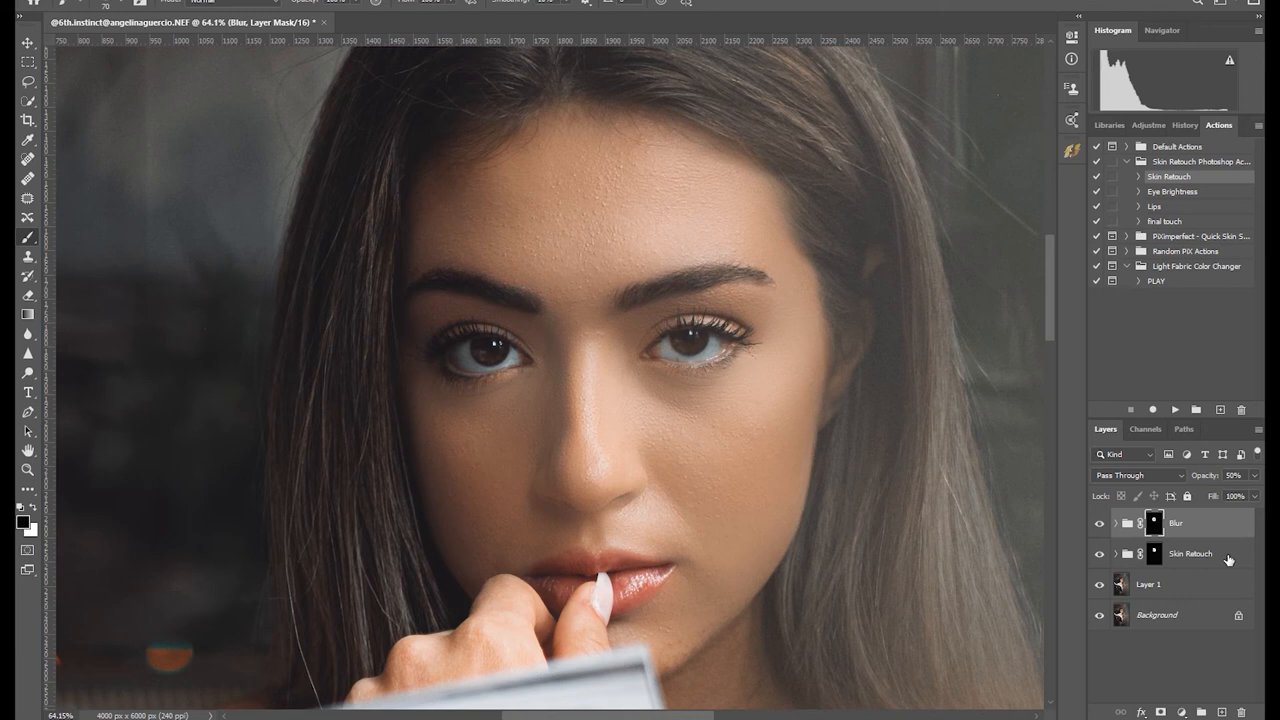
# - Delete the Blur group and toggle Skin Retouch visibility to compare
pyautogui.press('ctrl+g')
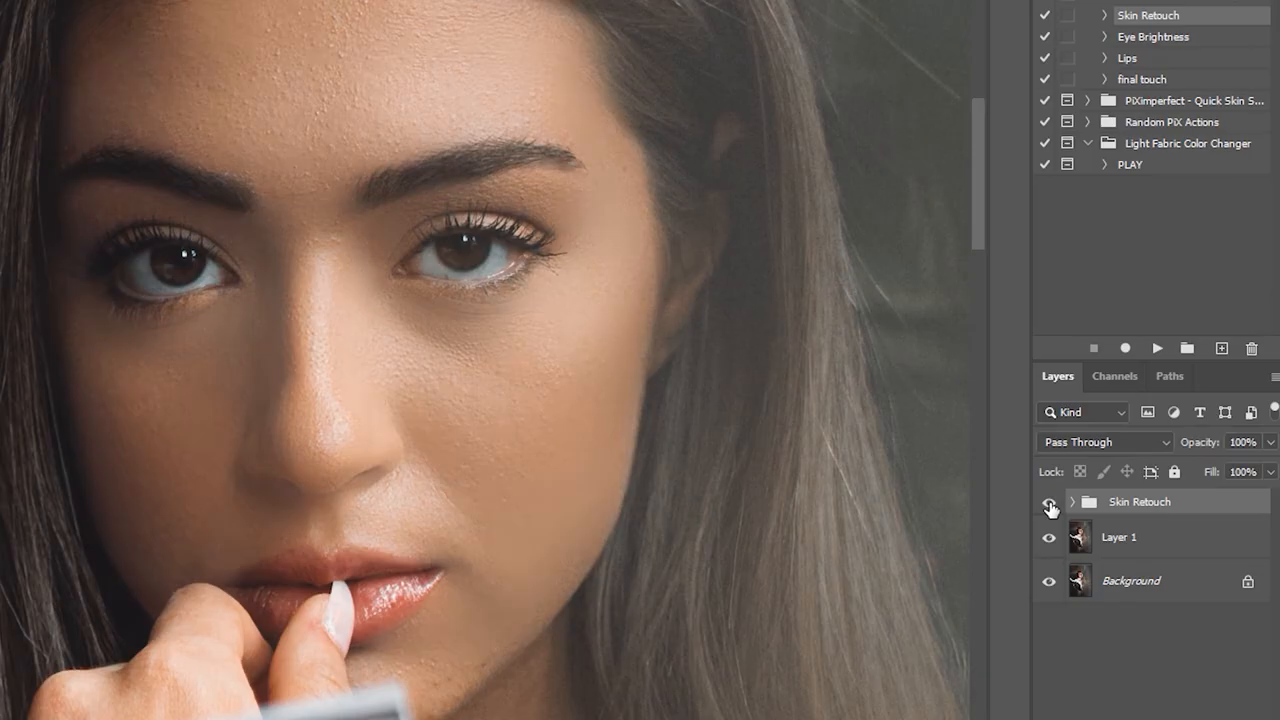
pyautogui.click(1048, 501)
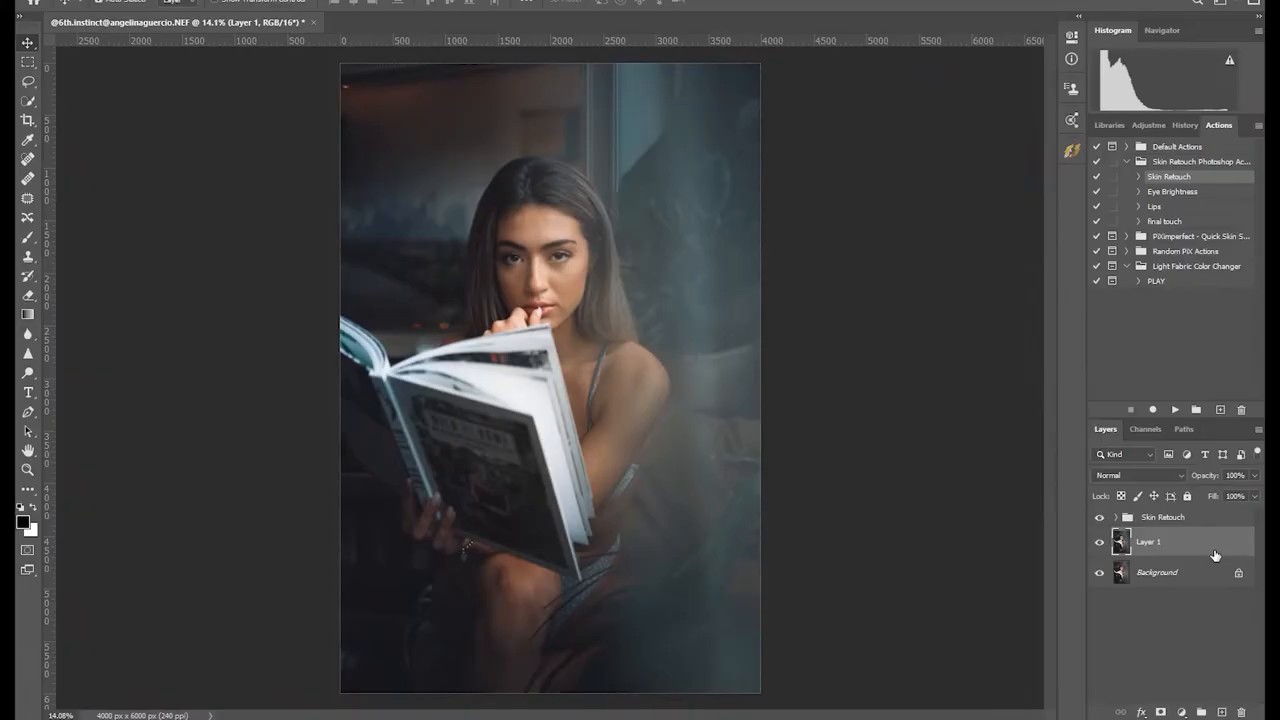
# - Select Layer 1 in preparation for the 4:5 crop
pyautogui.click(28, 120)
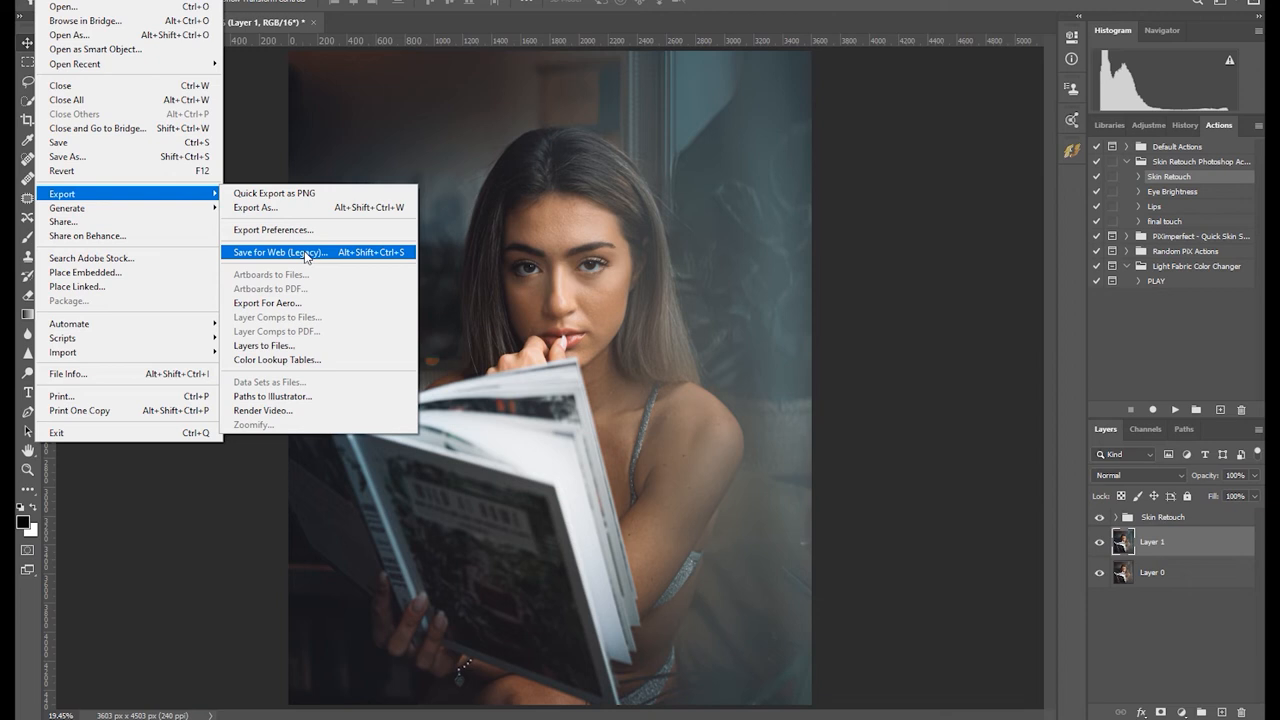
# - Save for Web as a maximum-quality 1080×1350 JPEG
pyautogui.click(280, 252)
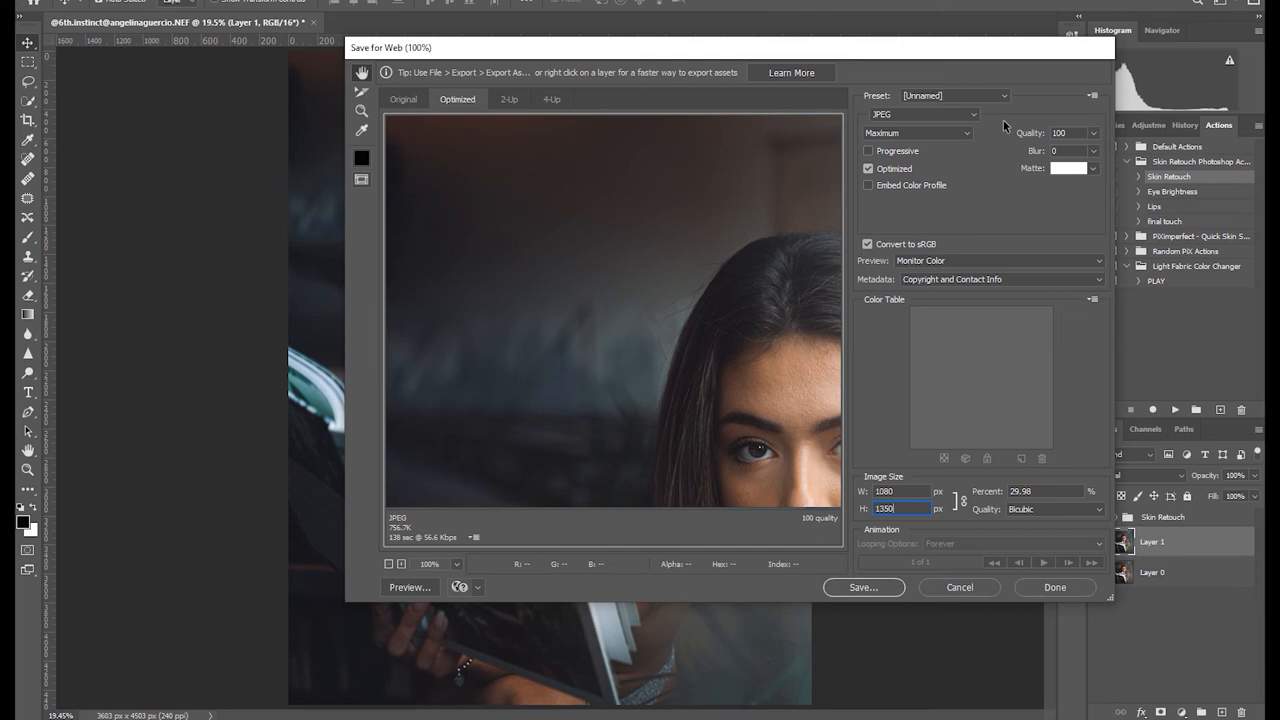
pyautogui.click(862, 587)
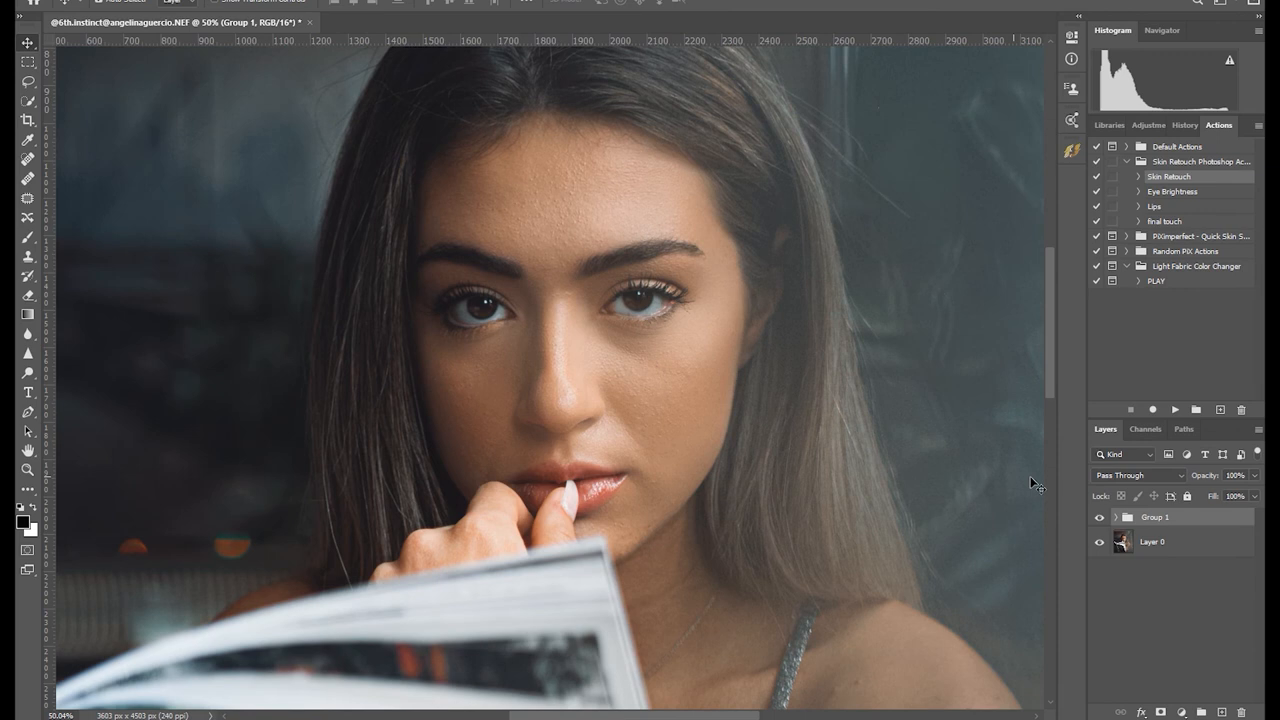
# - Hide Group 1 to view the unretouched portrait for comparison
pyautogui.click(1099, 517)
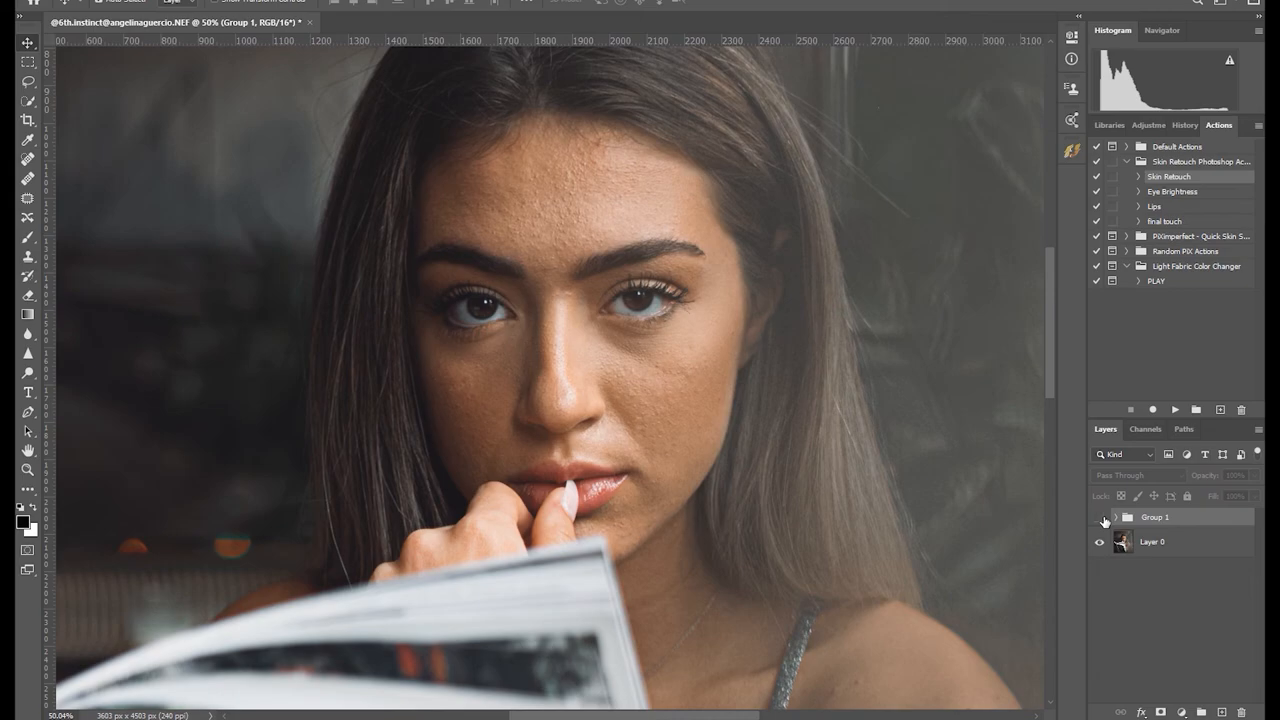